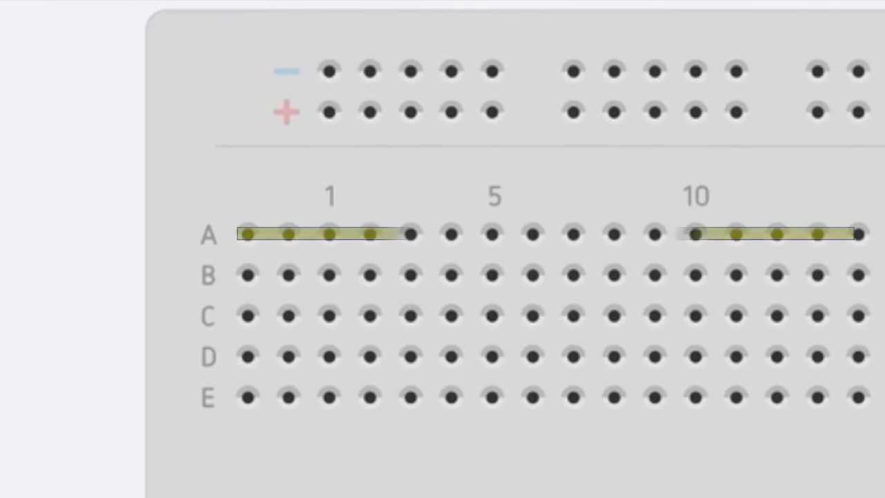
Place an op amp chip across the breadboard's center gap and a resistor in the upper rows.
left_click(247, 234)
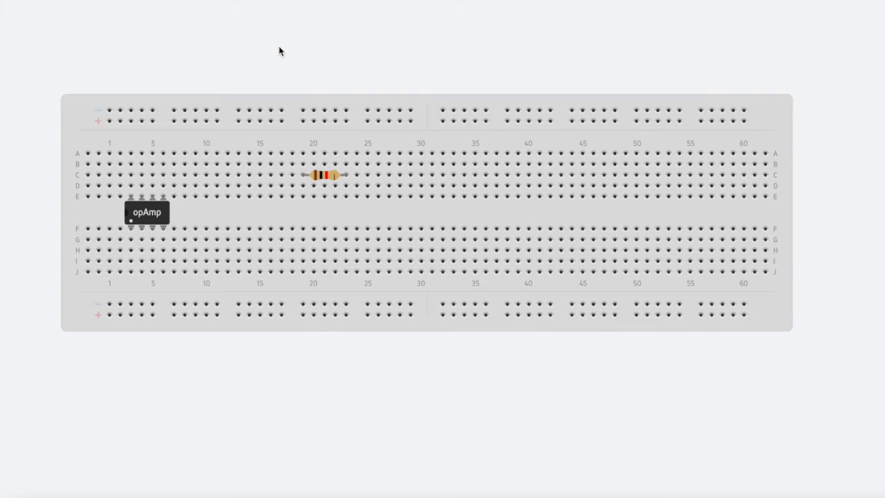
Draw a short jumper wire on row D and seat a resistor lead in column 40.
left_click(408, 197)
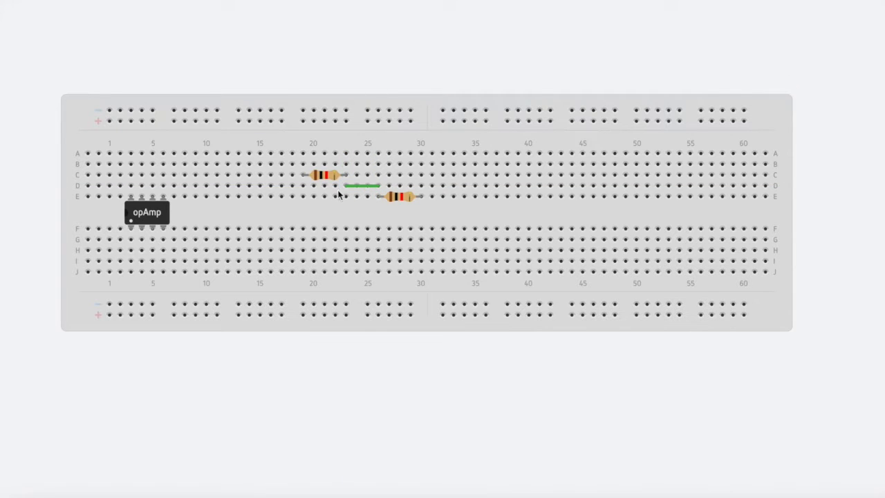
mouse_move(424, 204)
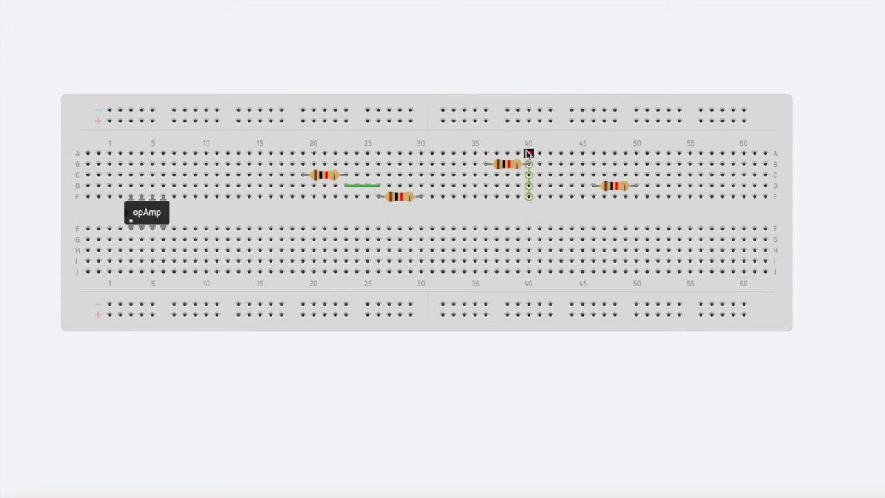
left_click_drag(529, 153, 636, 153)
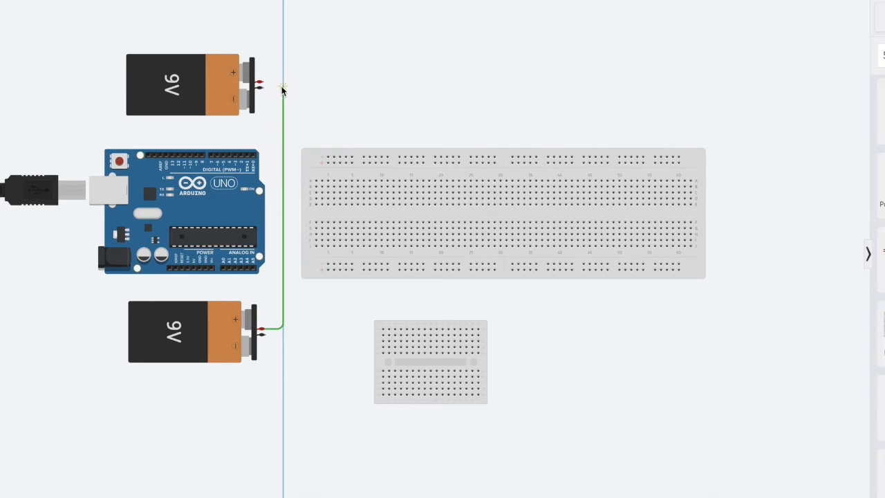
mouse_move(261, 88)
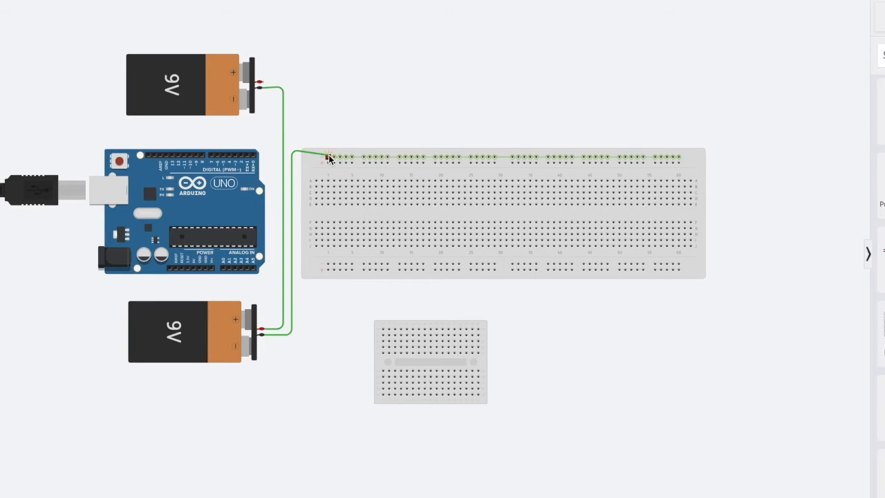
mouse_move(261, 84)
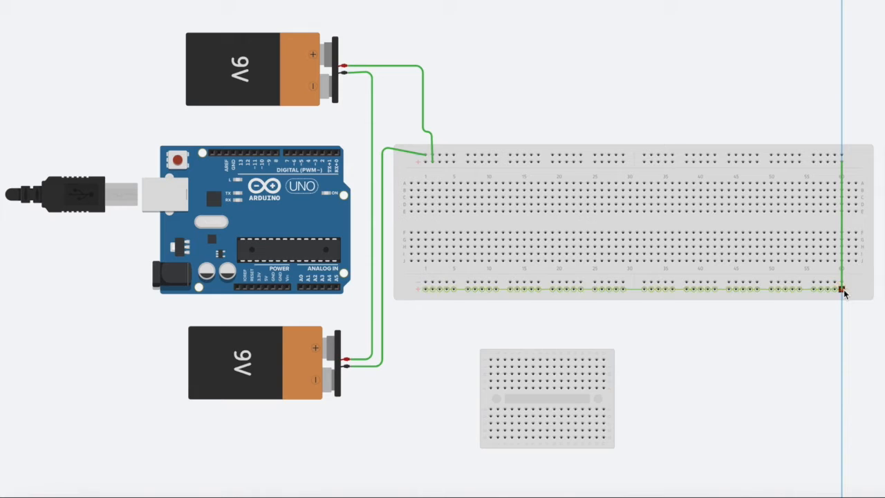
Bridge the top and bottom power rails with a wire at column 60.
left_click_drag(842, 288, 835, 156)
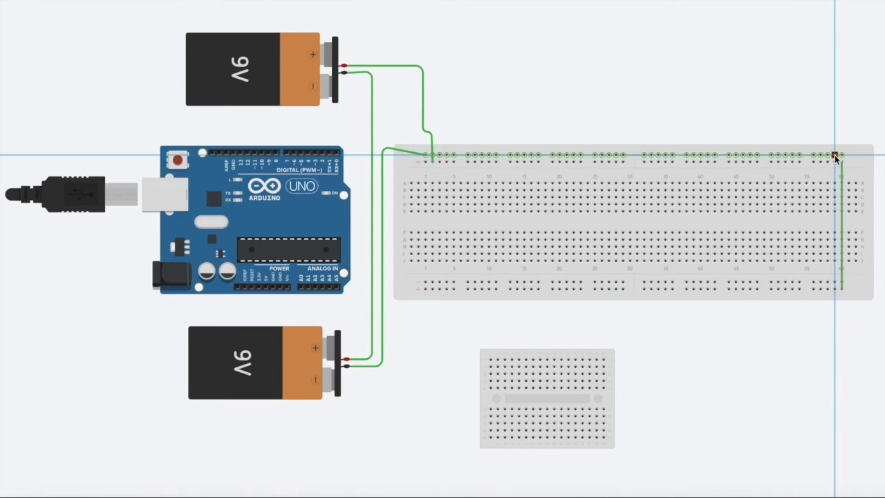
left_click_drag(836, 155, 836, 282)
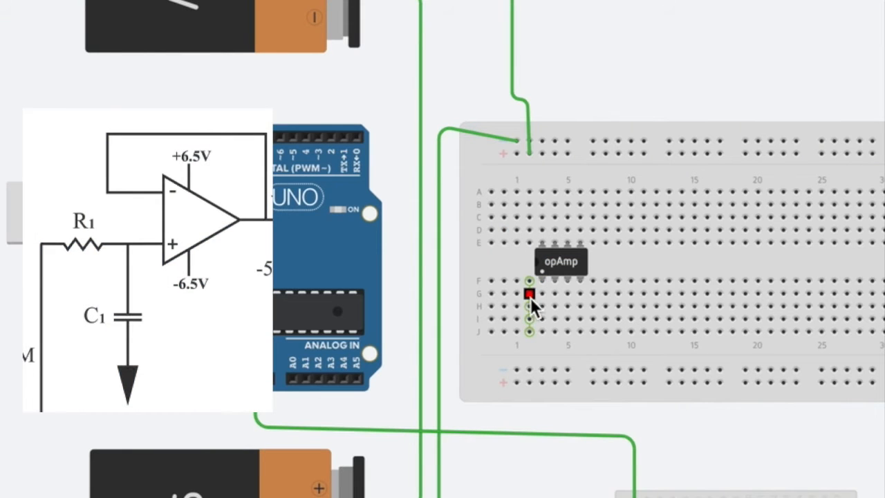
Wire the op amp's supply pins to the top positive rail and the bottom rail.
left_click_drag(529, 294, 541, 232)
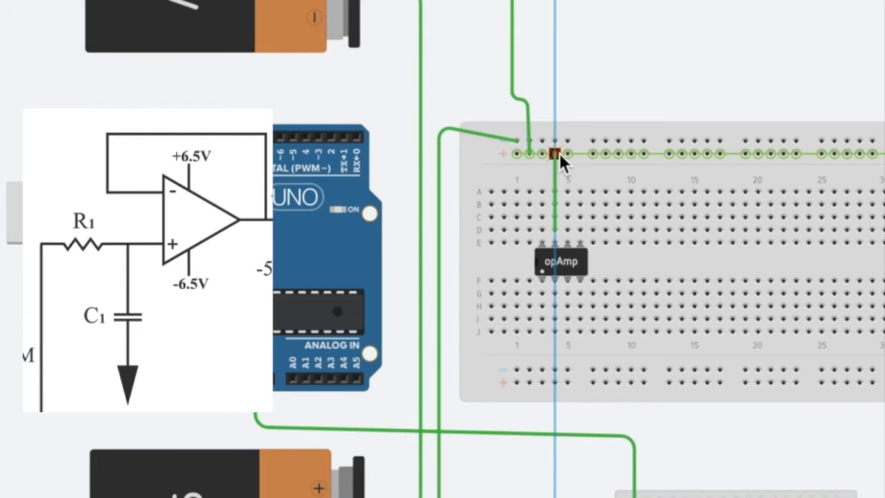
left_click_drag(556, 154, 580, 297)
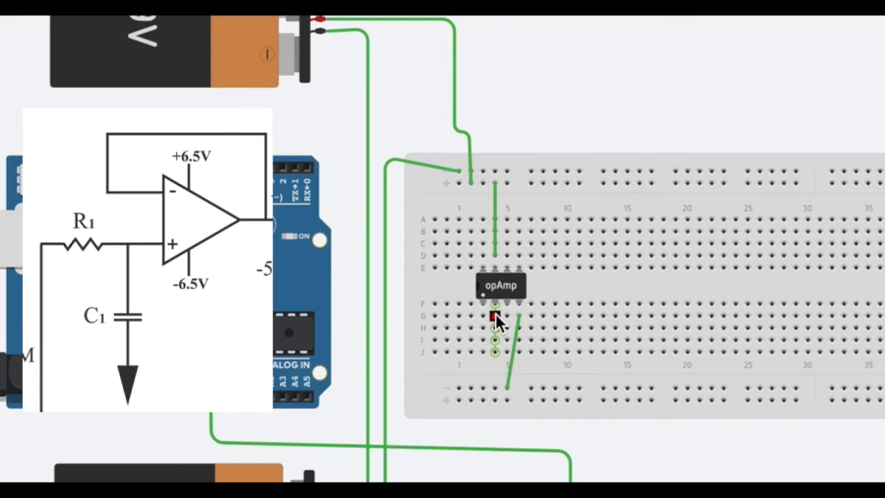
left_click_drag(496, 317, 507, 257)
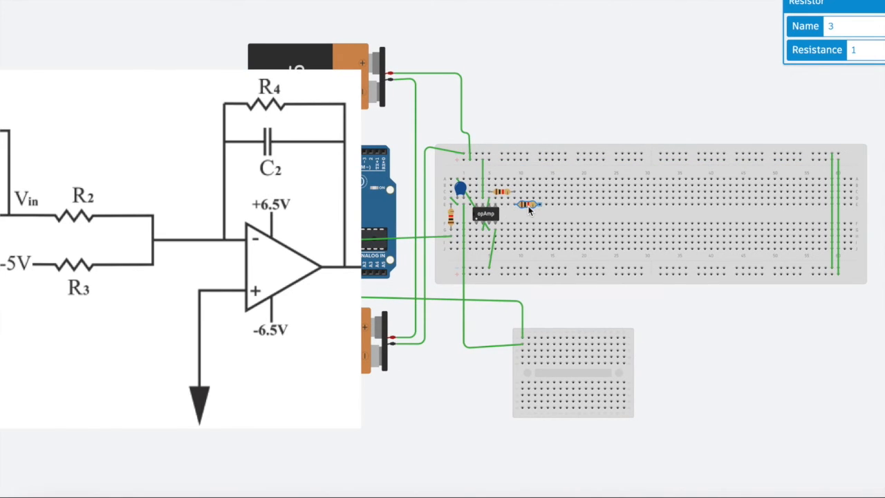
Position a resistor beside the op amp on the breadboard.
left_click_drag(529, 211, 529, 202)
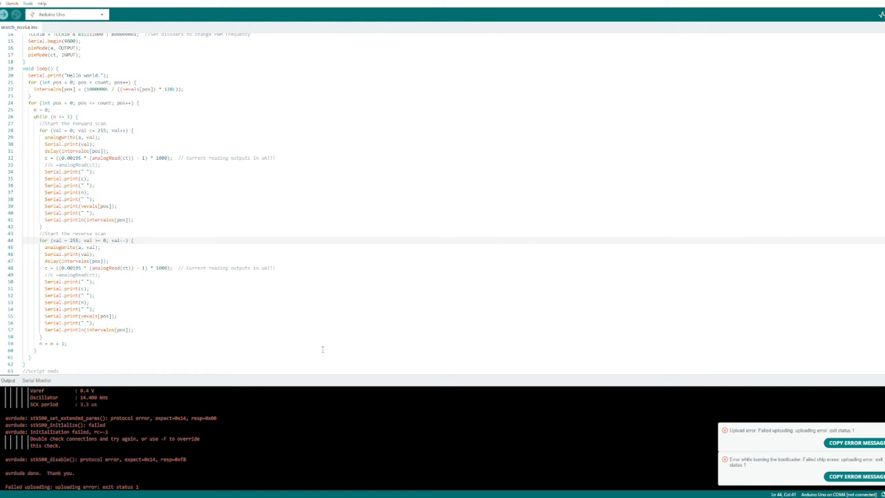
scroll("up", 3)
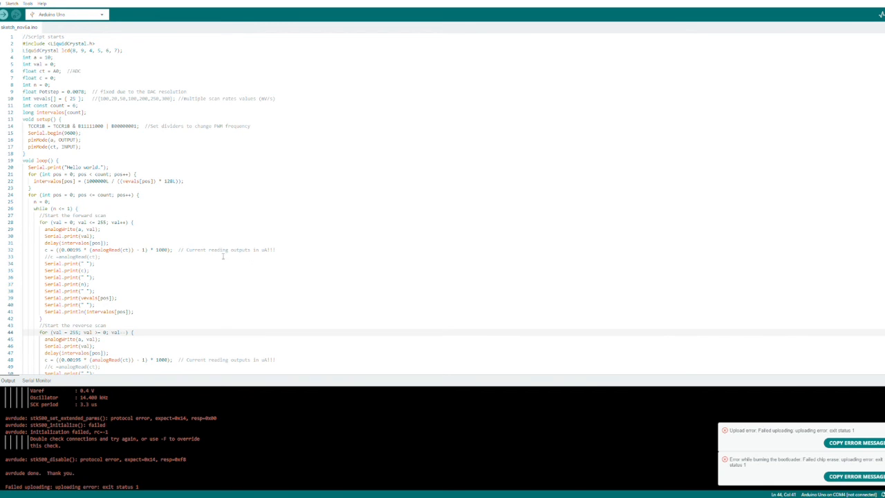
mouse_move(278, 326)
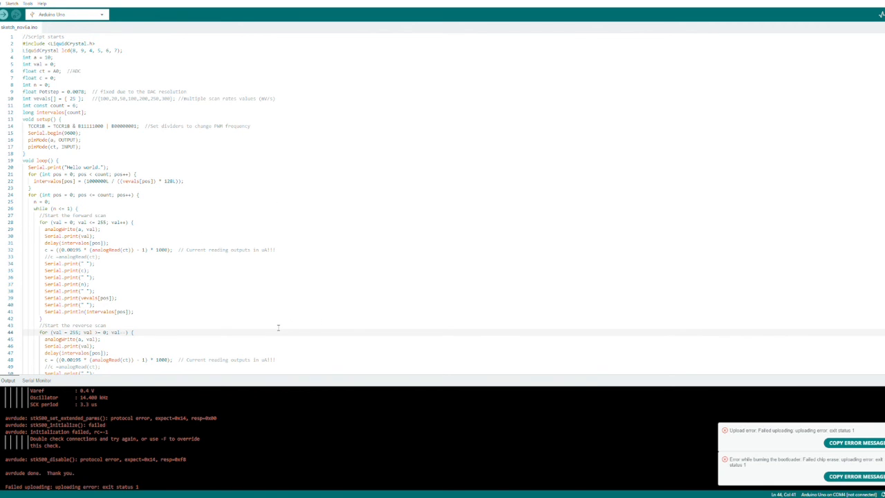
mouse_move(335, 311)
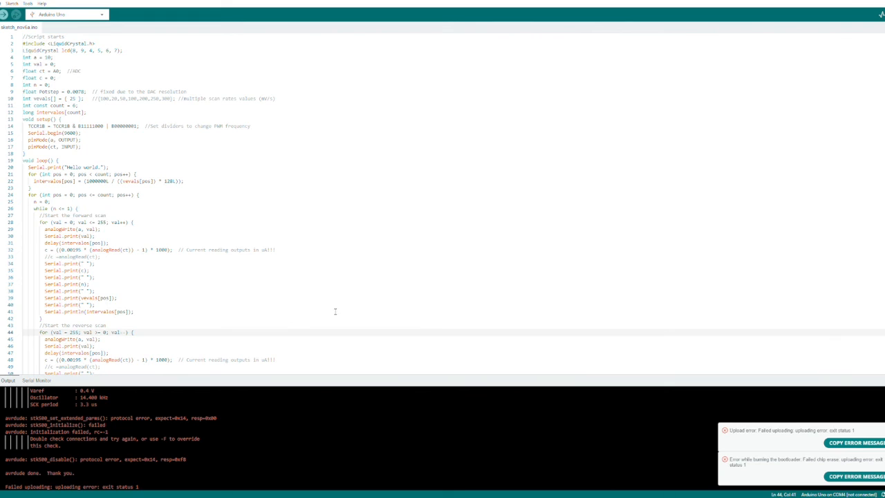
mouse_move(311, 312)
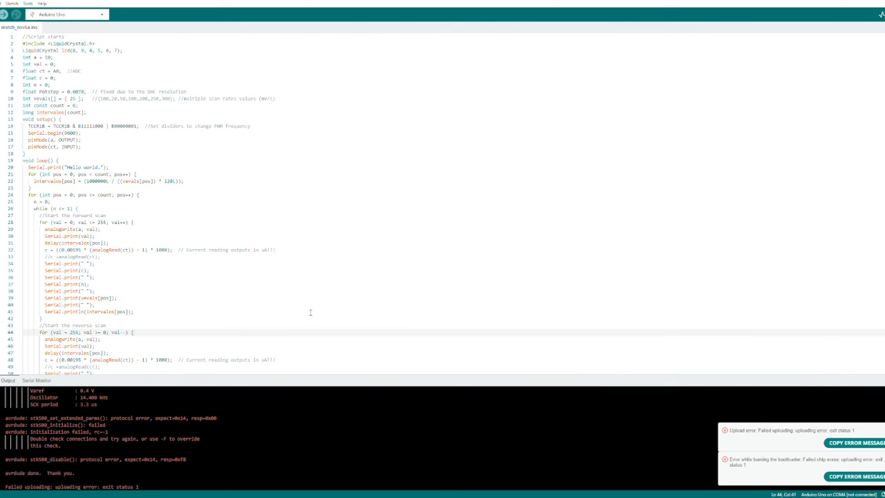
mouse_move(323, 291)
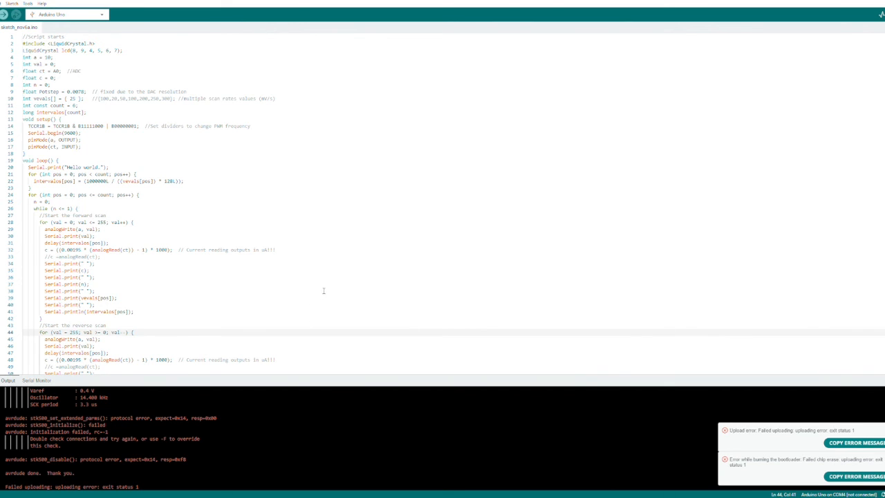
mouse_move(300, 279)
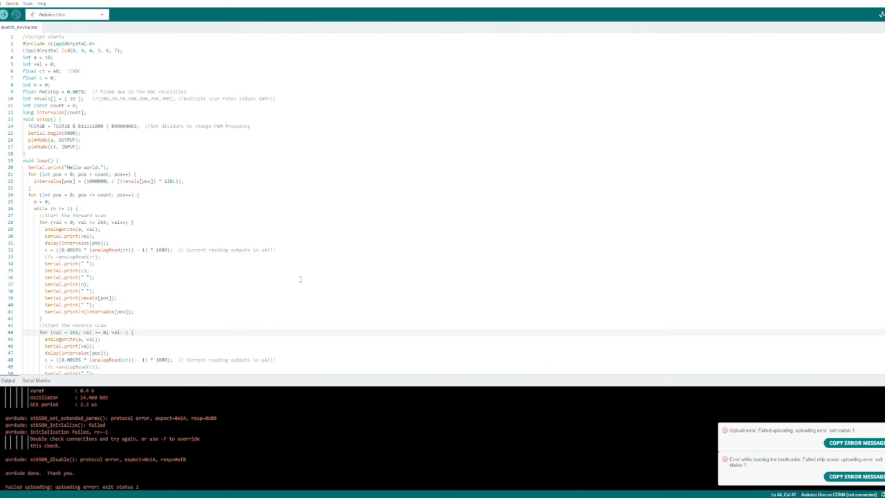
scroll("down", 3)
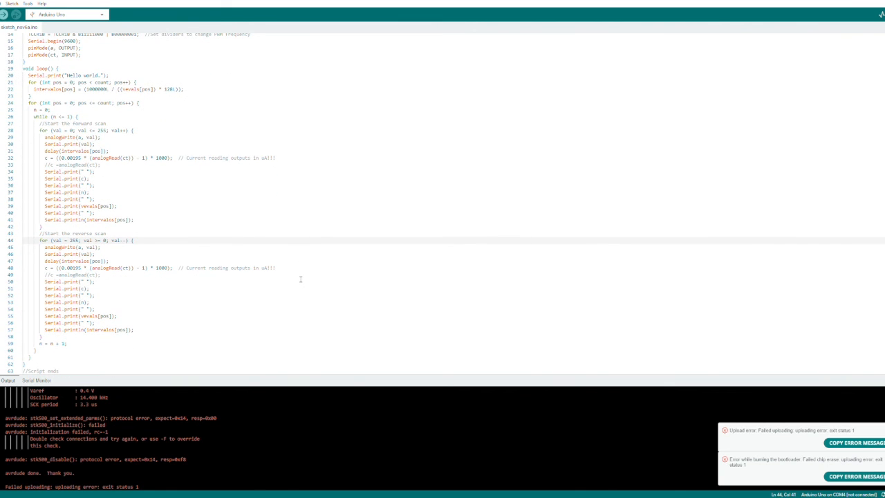
scroll("up", 3)
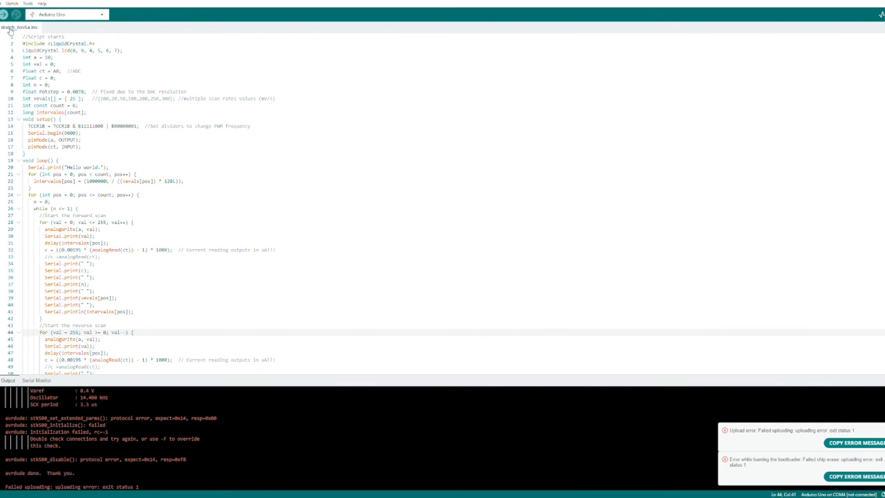
Verify the sketch without errors, then attempt an upload that fails opening COM4.
left_click(5, 15)
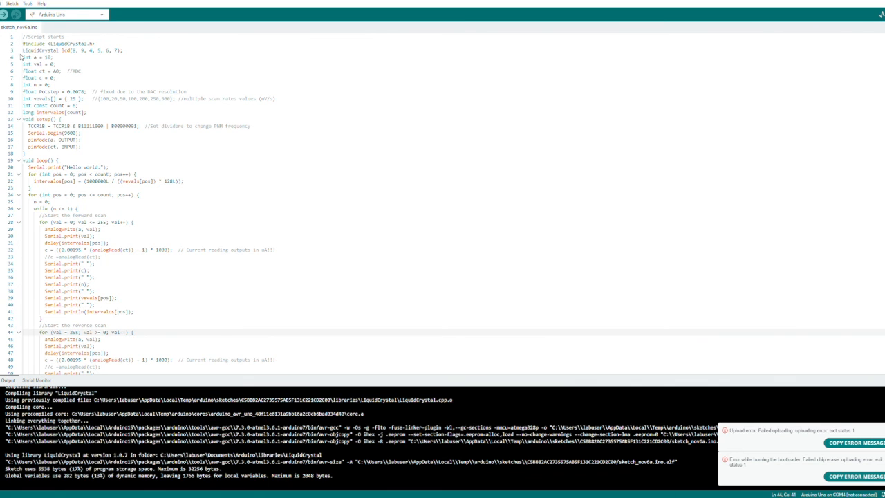
left_click(14, 14)
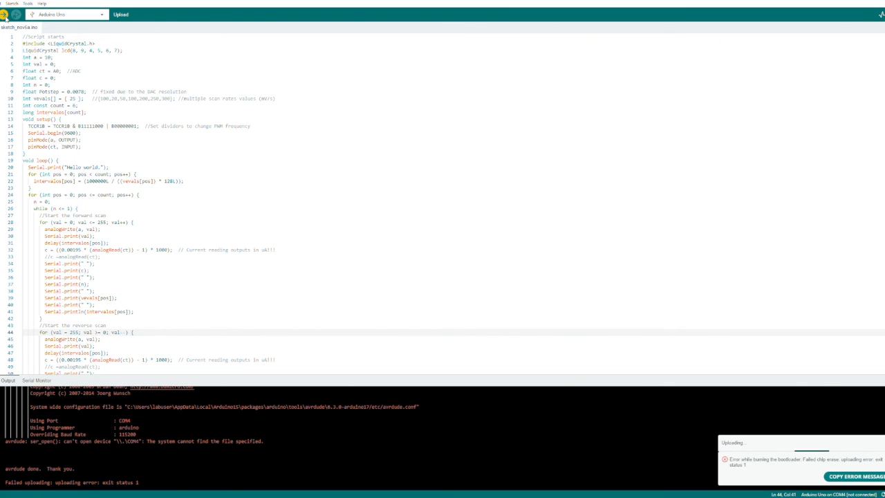
Retry the upload to the Uno, which again fails with the ser_open COM4 error.
left_click(14, 14)
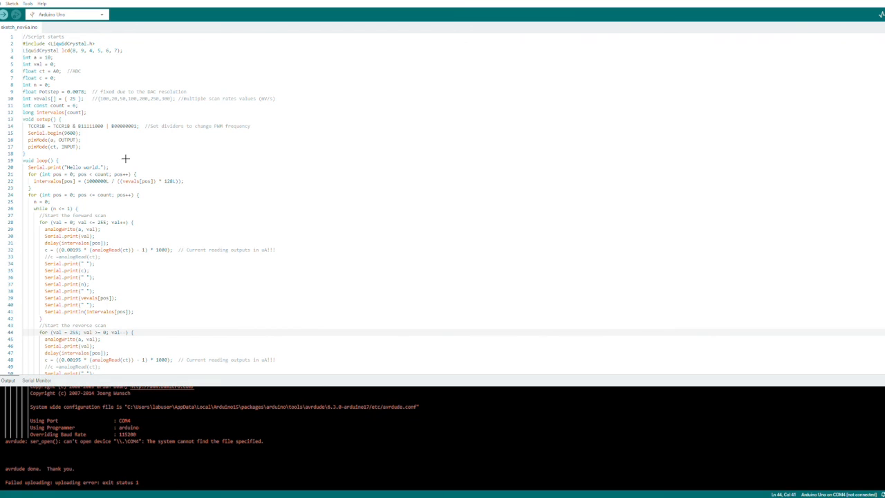
mouse_move(237, 208)
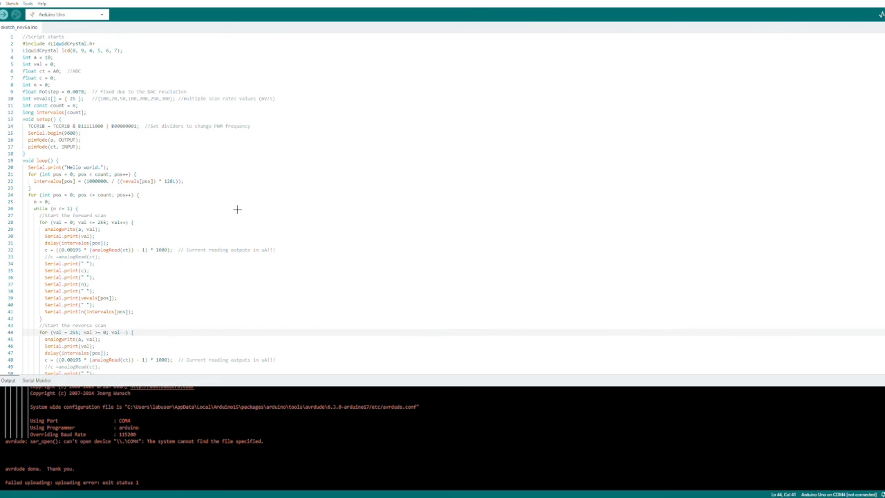
mouse_move(265, 247)
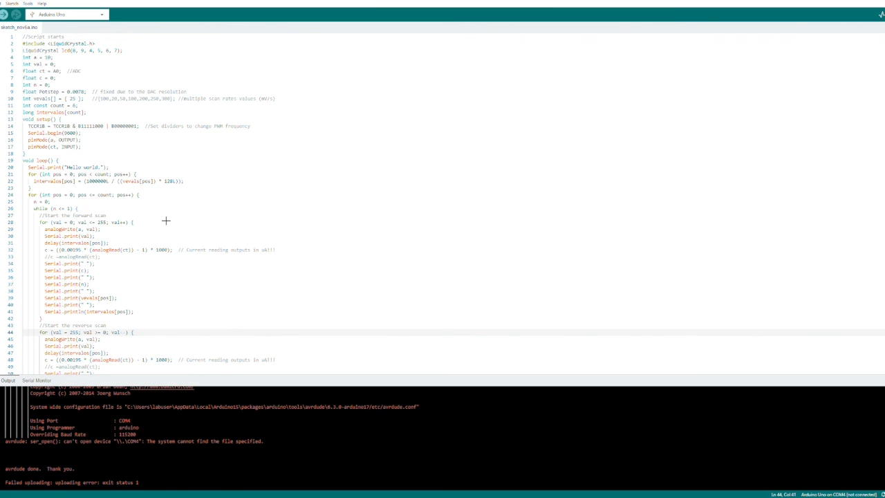
mouse_move(358, 259)
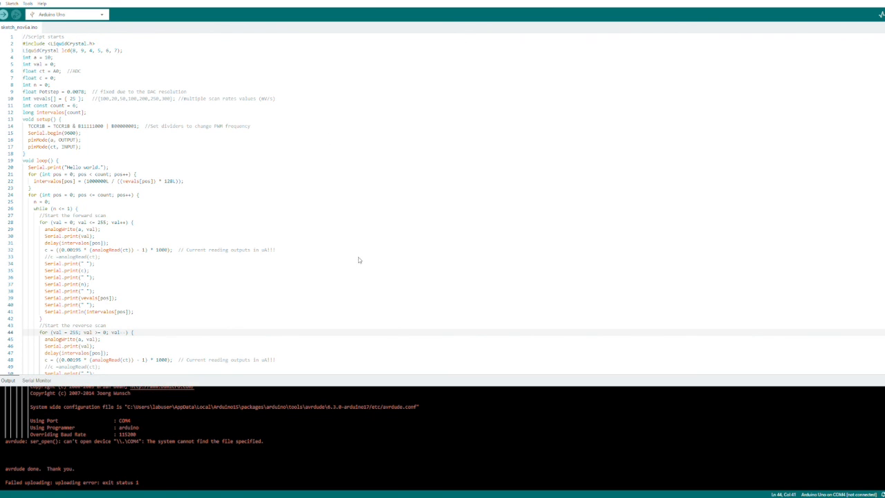
mouse_move(443, 356)
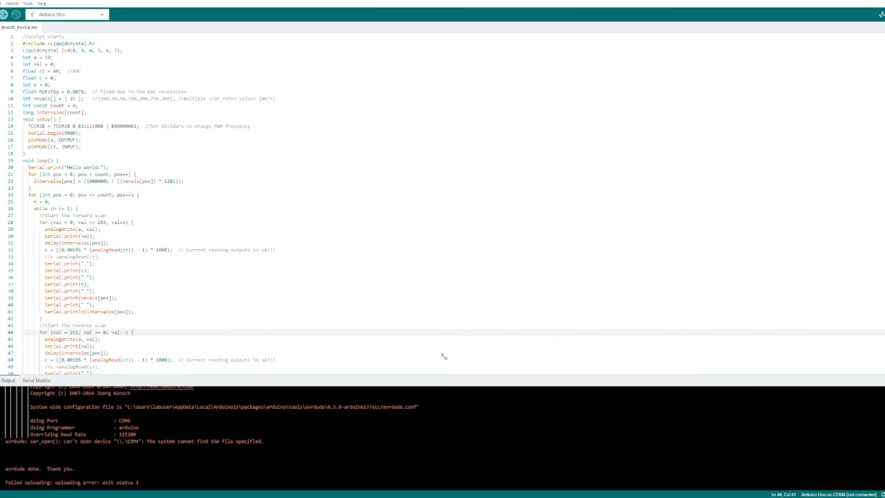
mouse_move(392, 287)
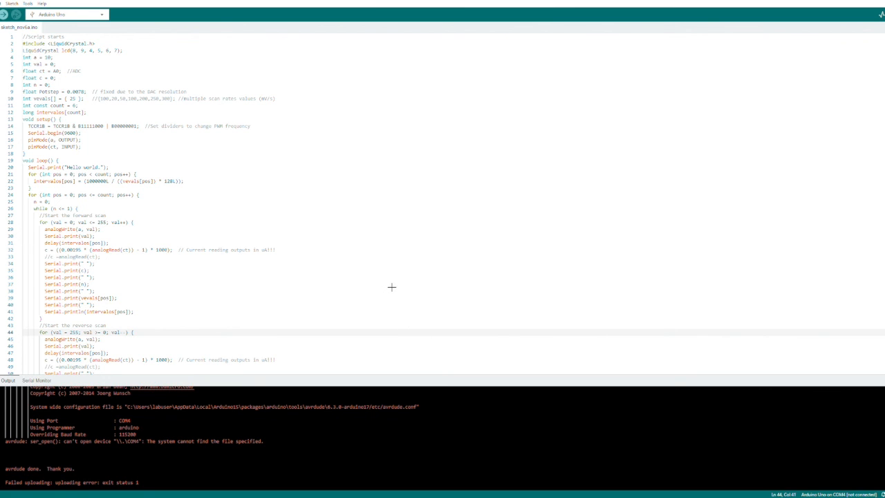
mouse_move(405, 111)
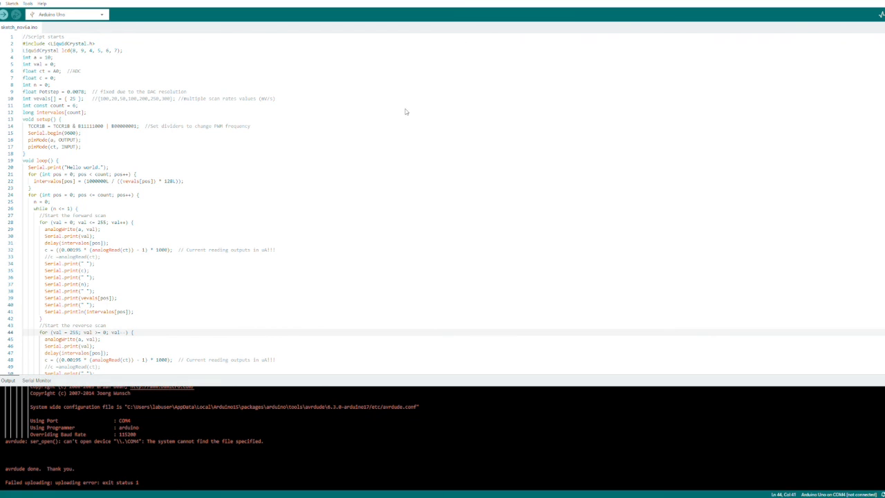
mouse_move(425, 110)
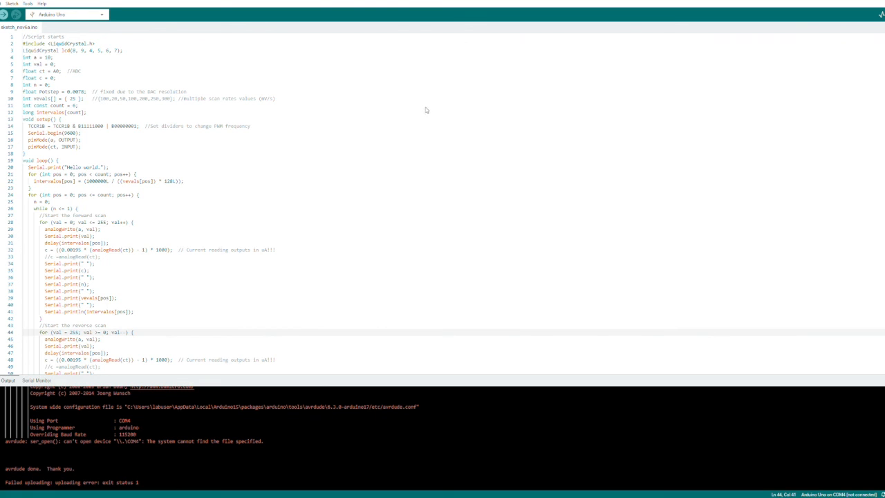
mouse_move(423, 291)
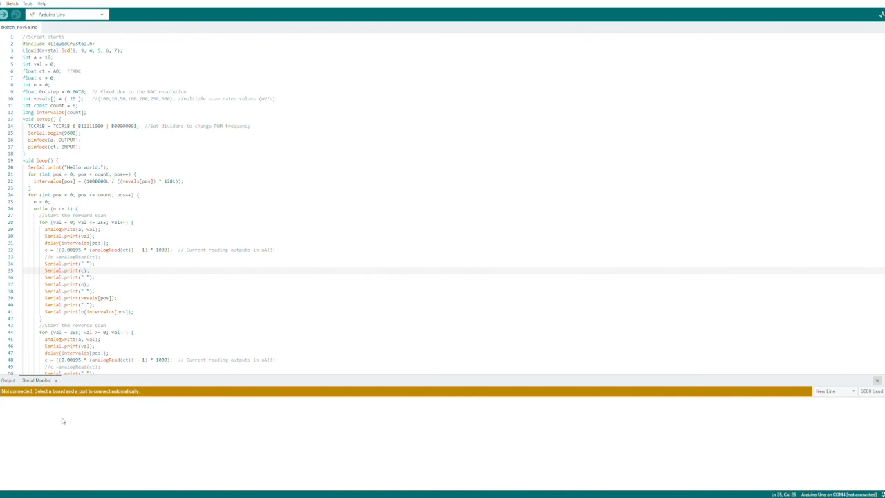
mouse_move(871, 55)
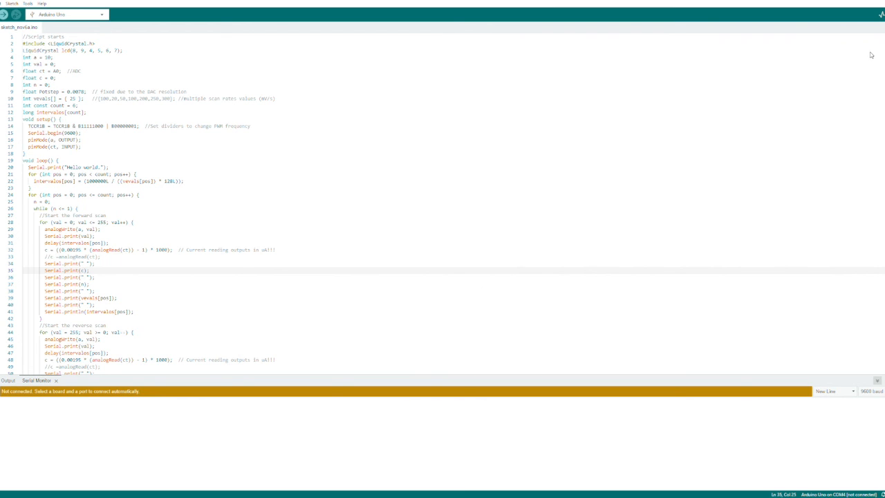